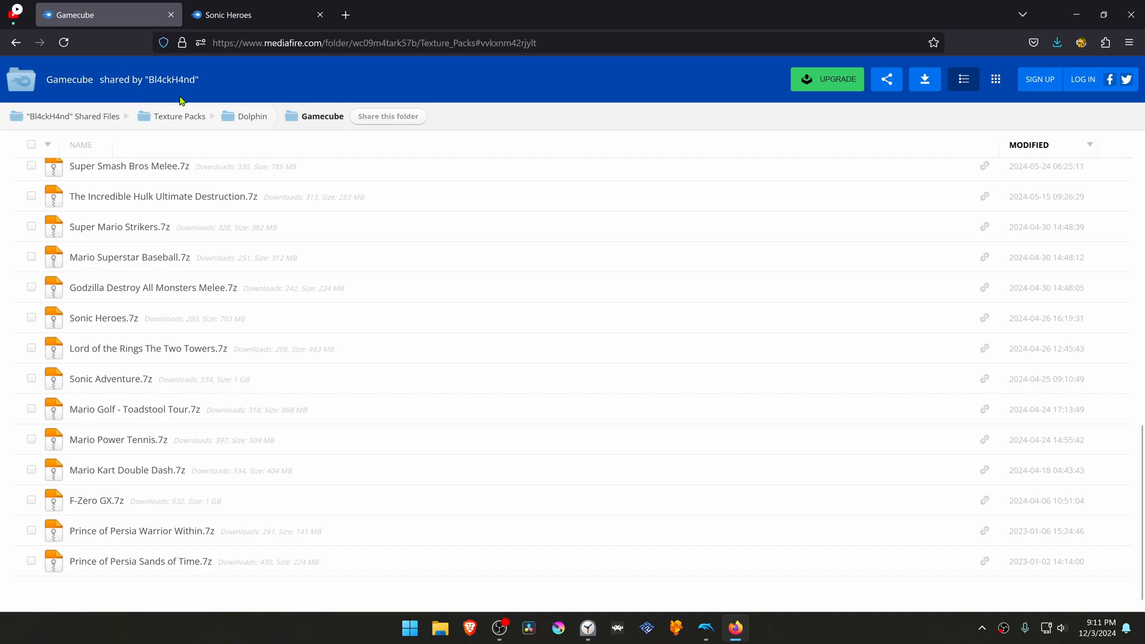
mouse_move(267, 175)
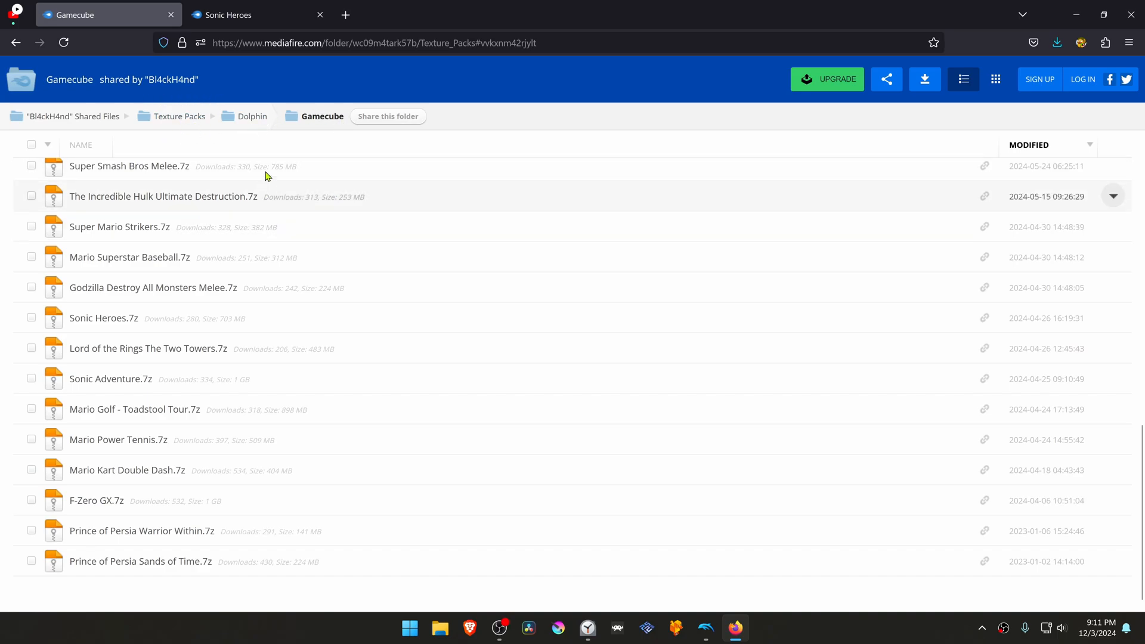
mouse_move(351, 157)
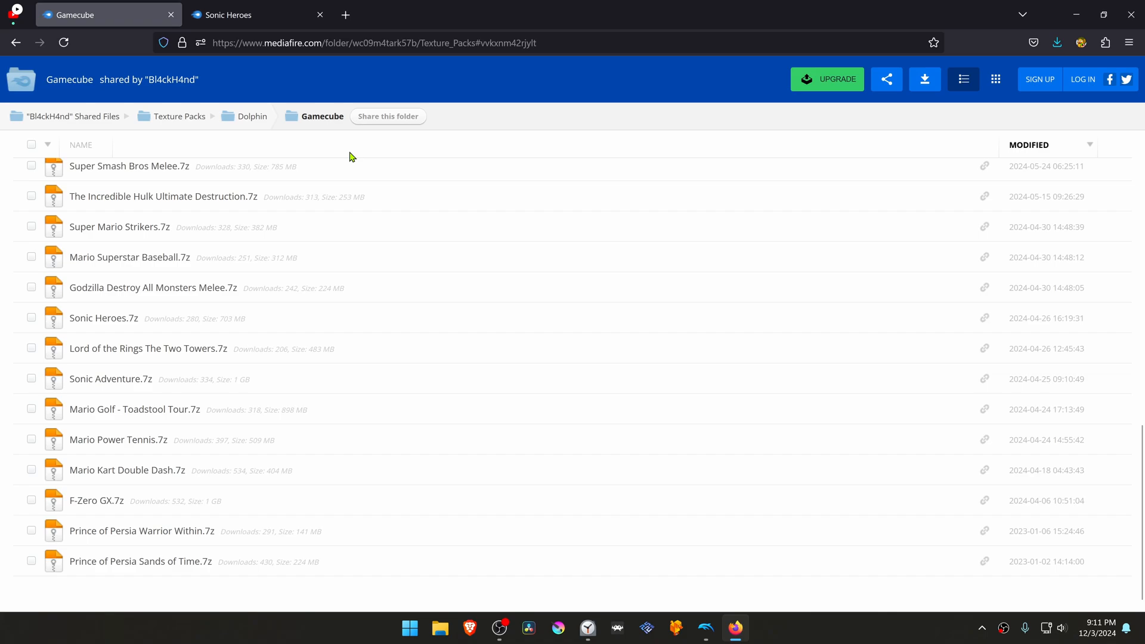
mouse_move(122, 427)
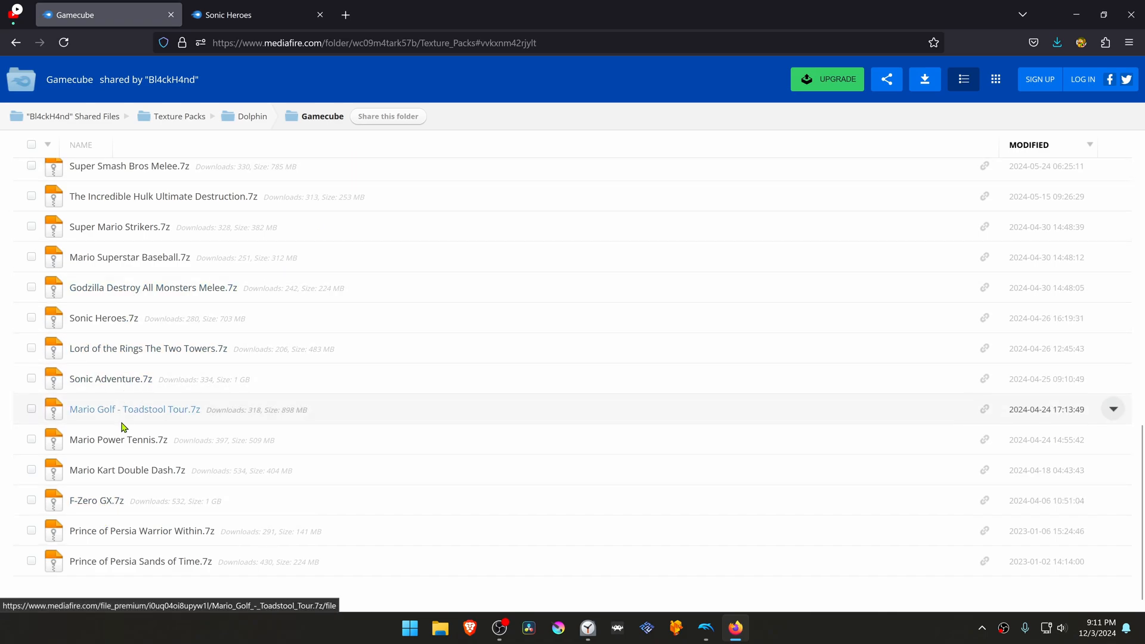
mouse_move(175, 320)
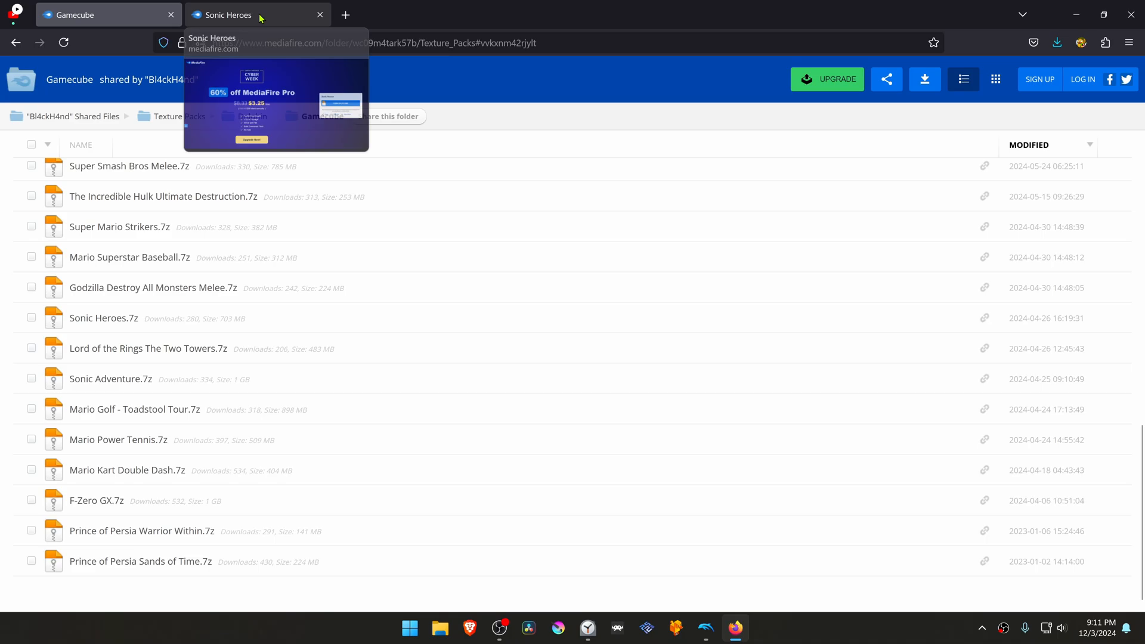
Step: Download the Sonic Heroes texture pack archive (703.28MB) from the MediaFire tab
click(103, 317)
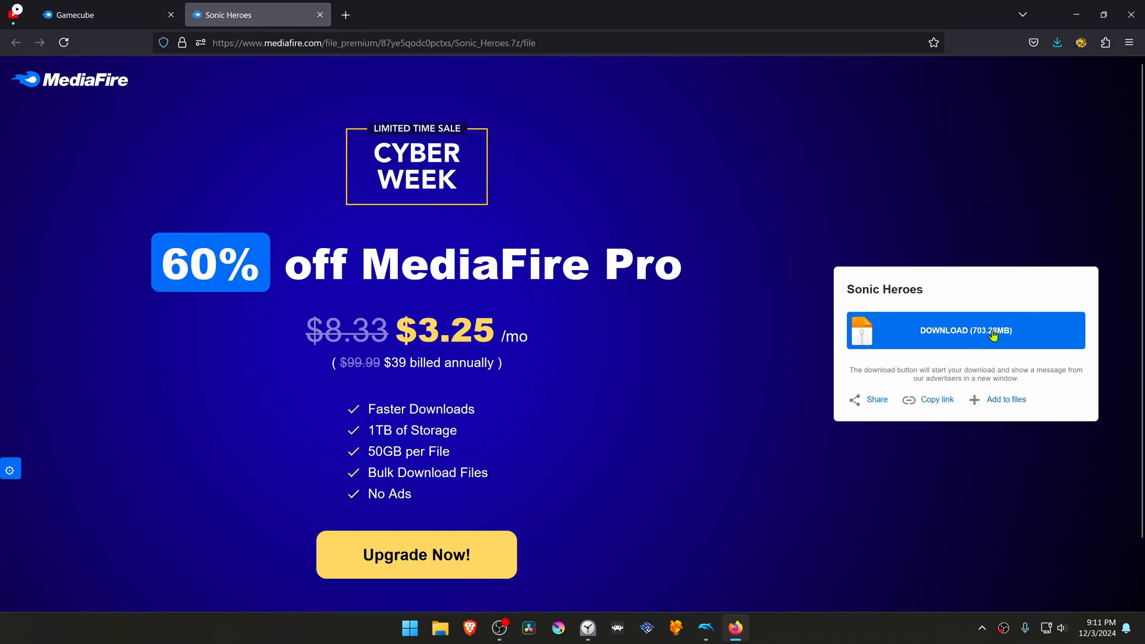
click(966, 330)
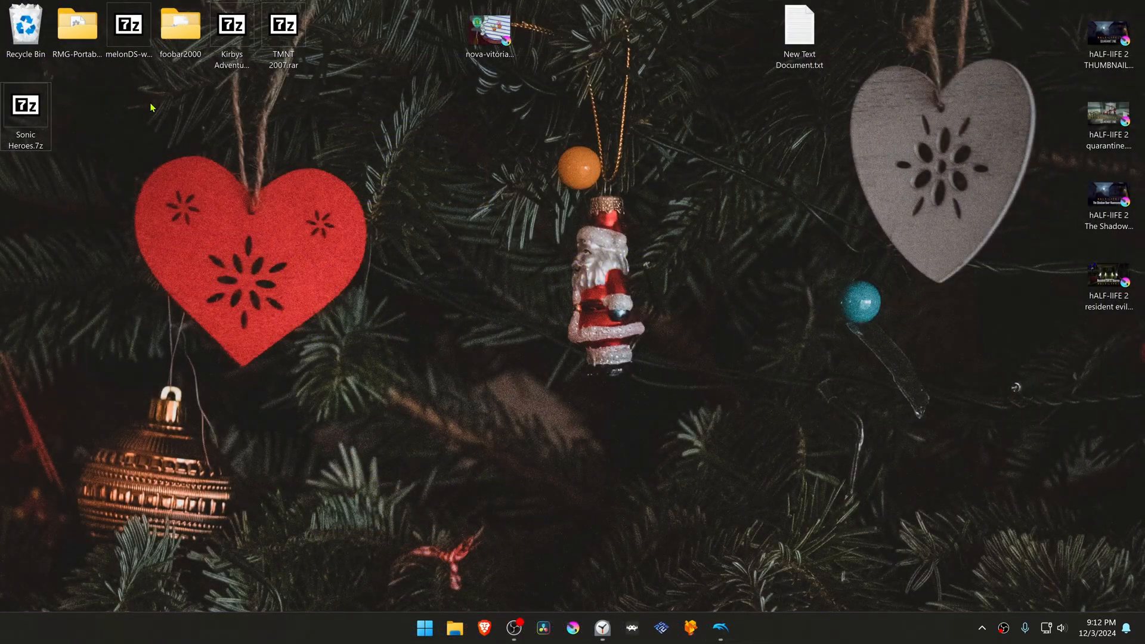
Step: Extract Sonic Heroes.7z onto the desktop with 7-Zip's Extract Here
click(25, 107)
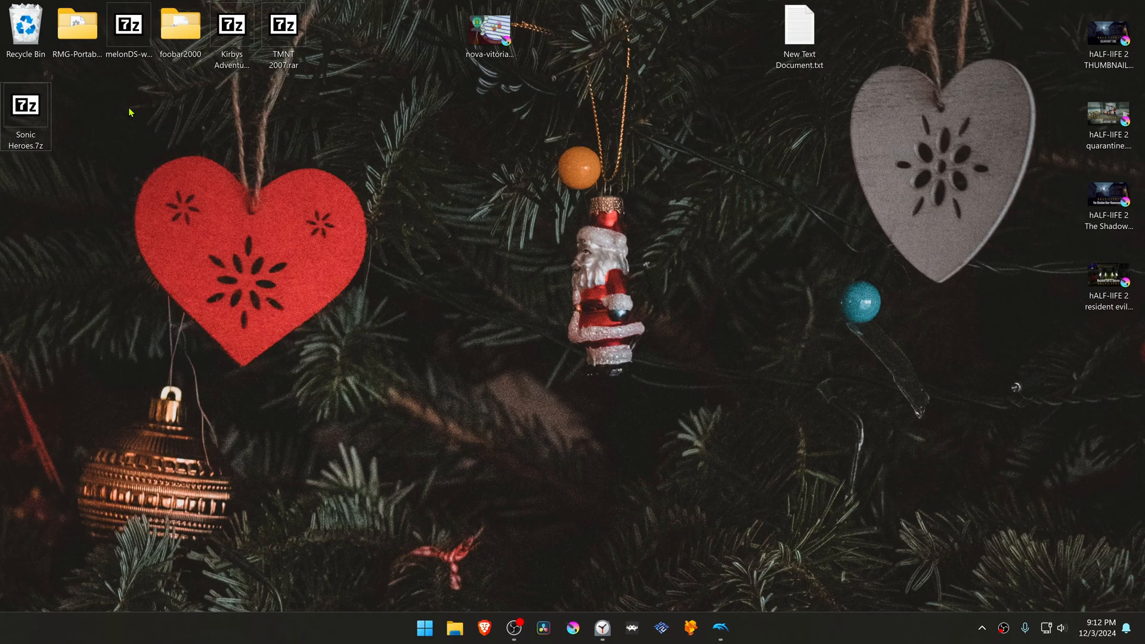
mouse_move(89, 184)
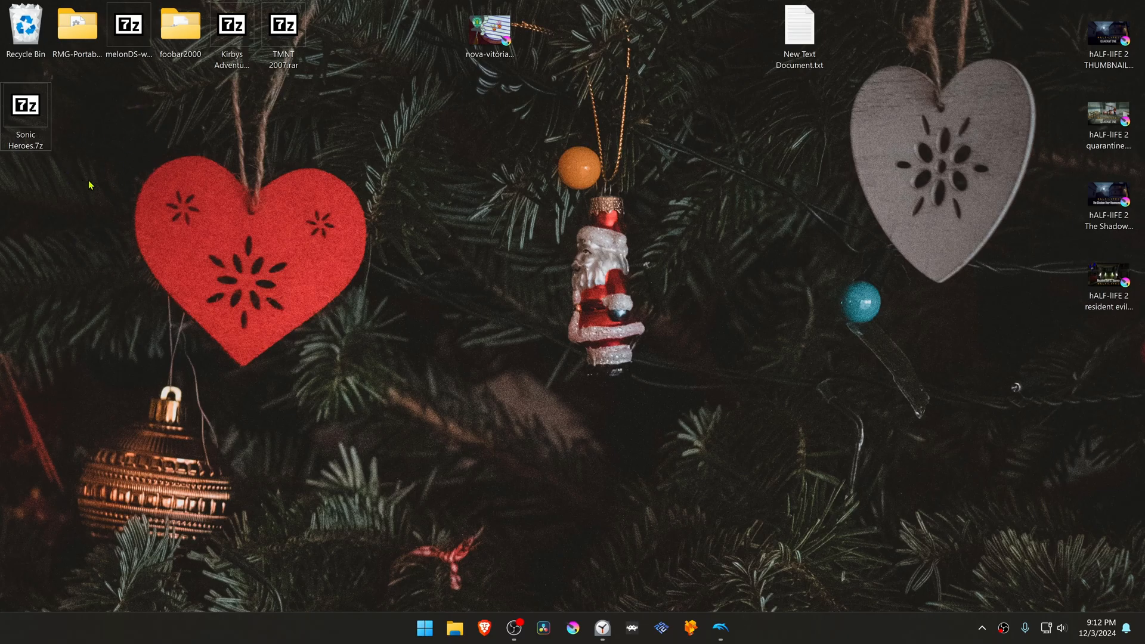
mouse_move(31, 112)
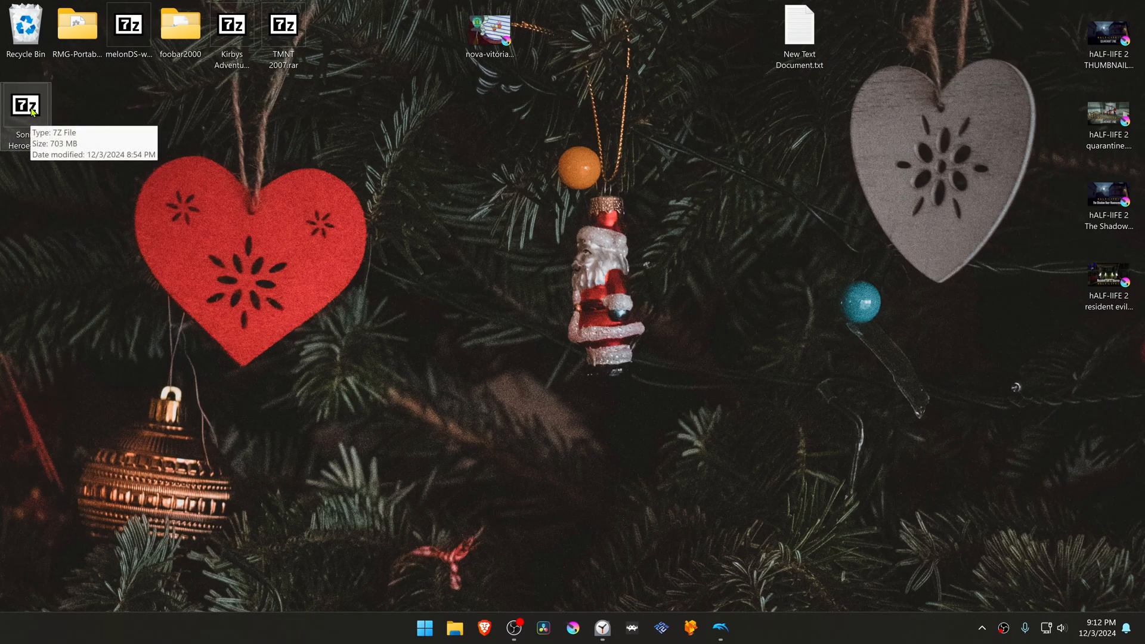
right_click(27, 105)
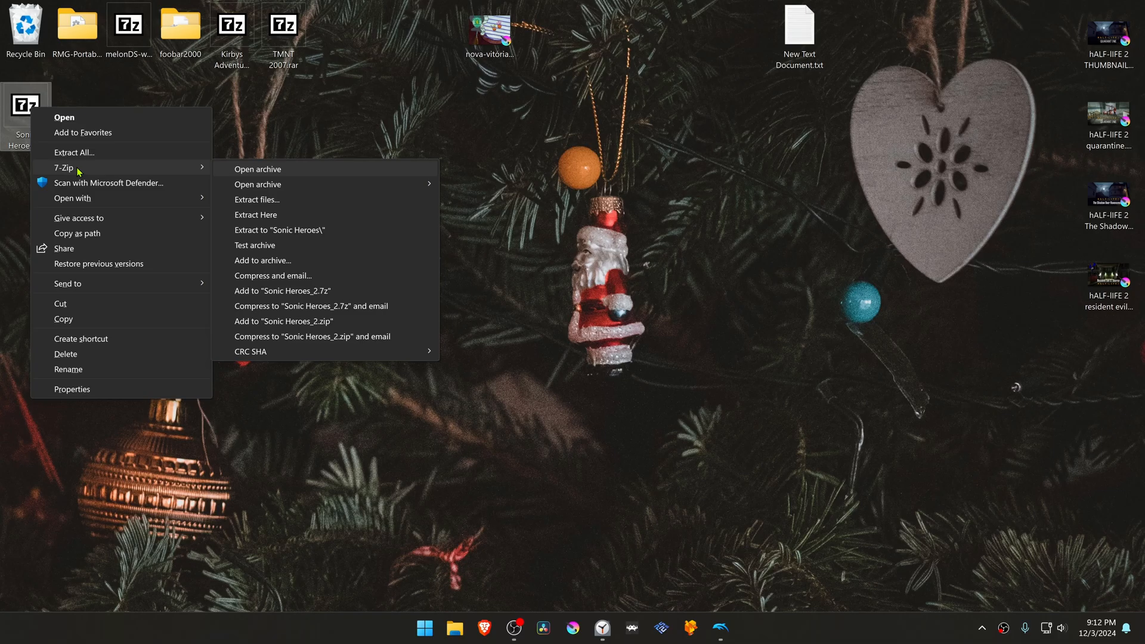
click(255, 215)
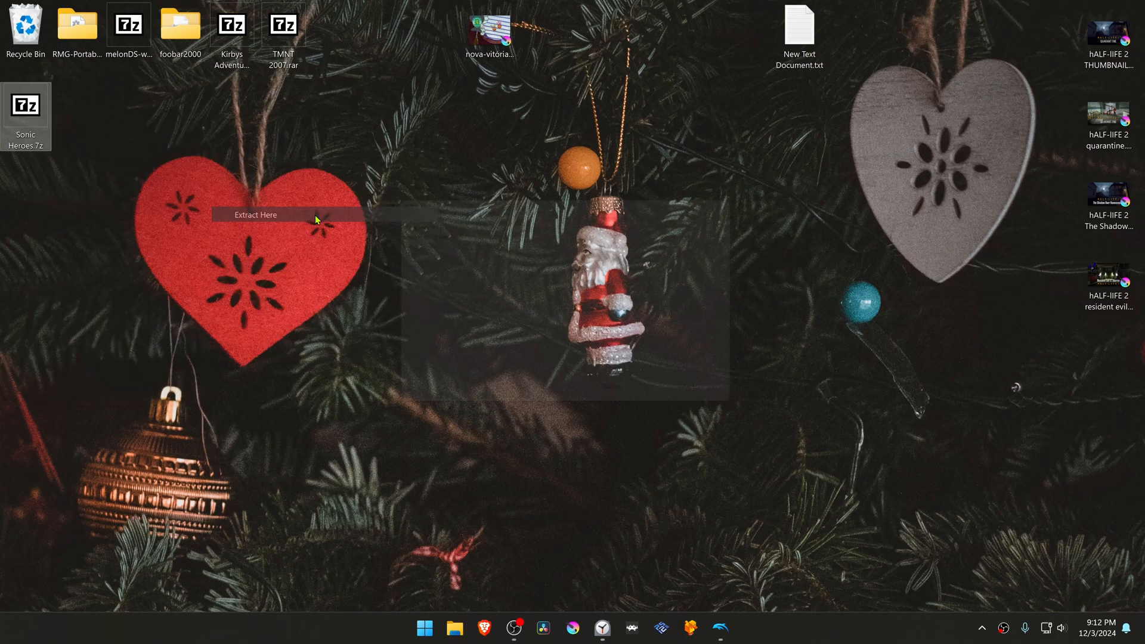
click(256, 215)
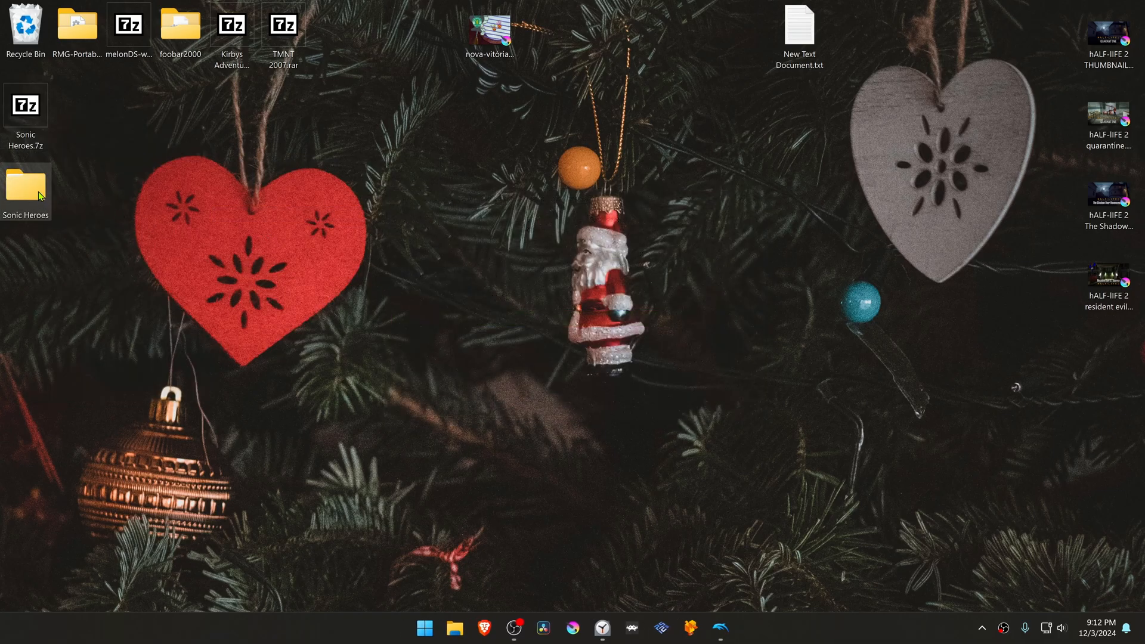
Step: Cut the G9SE8P folder from the extracted Sonic Heroes folder for moving
double_click(26, 188)
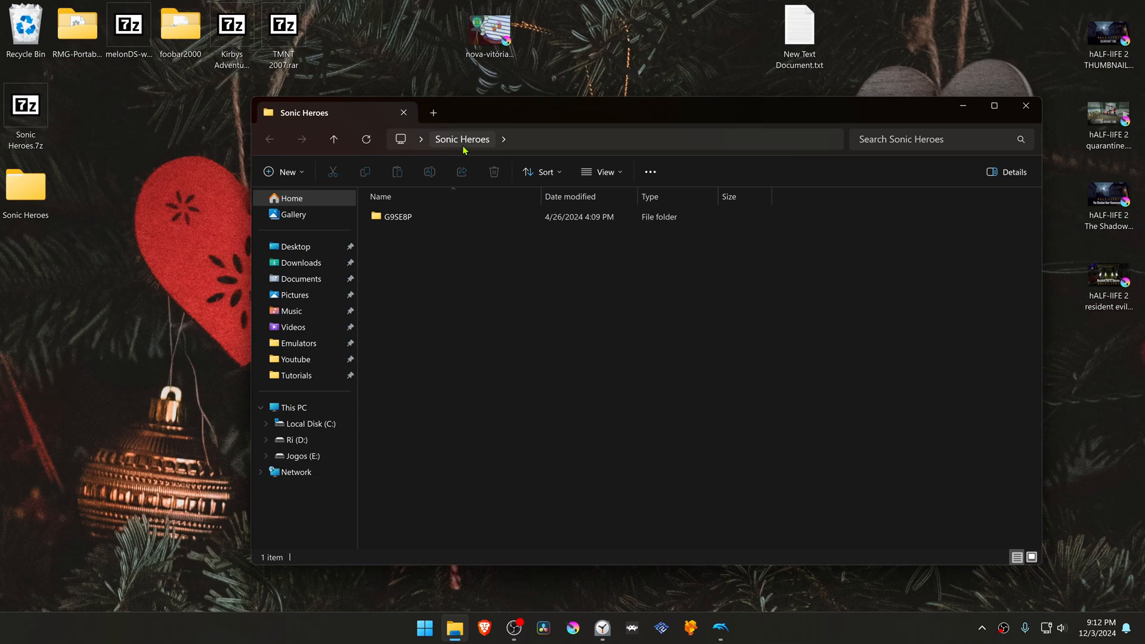
click(398, 216)
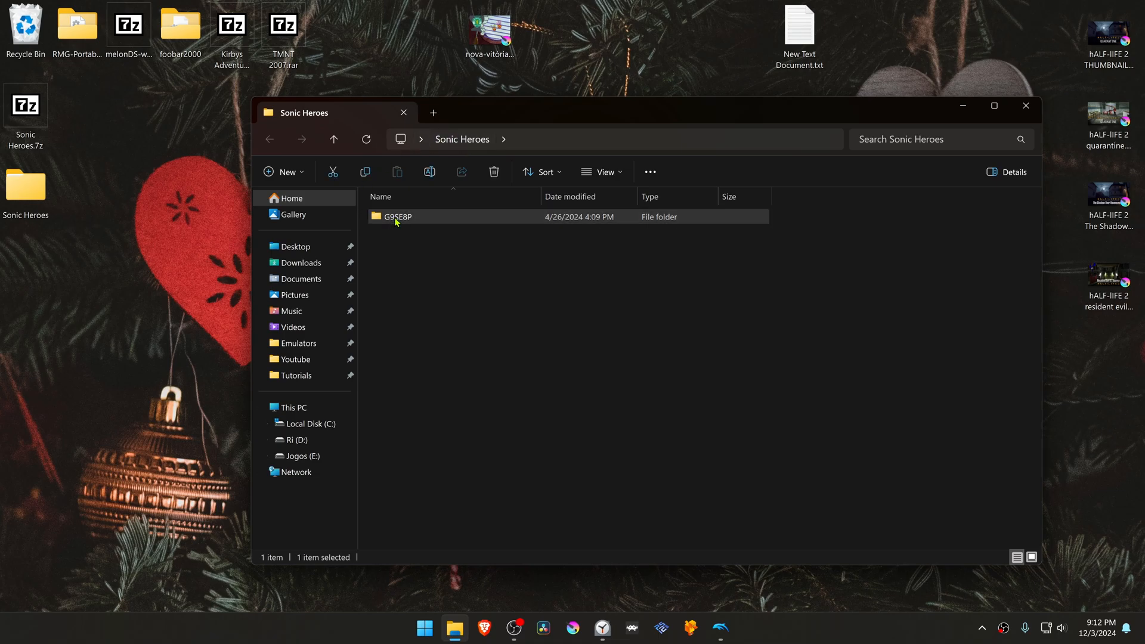
click(594, 392)
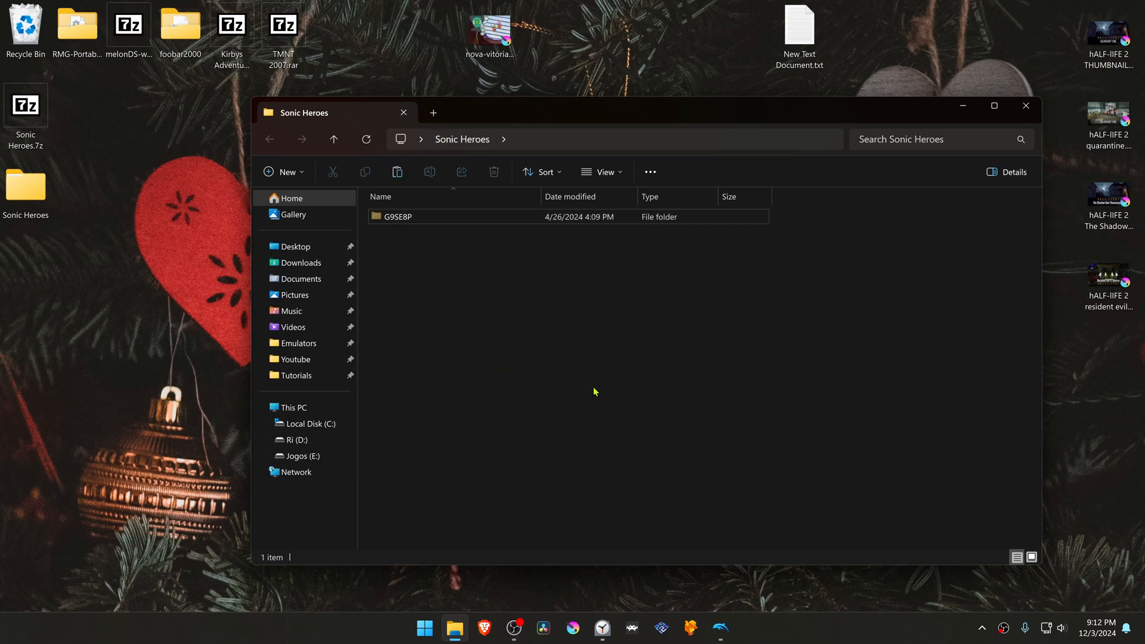
click(720, 626)
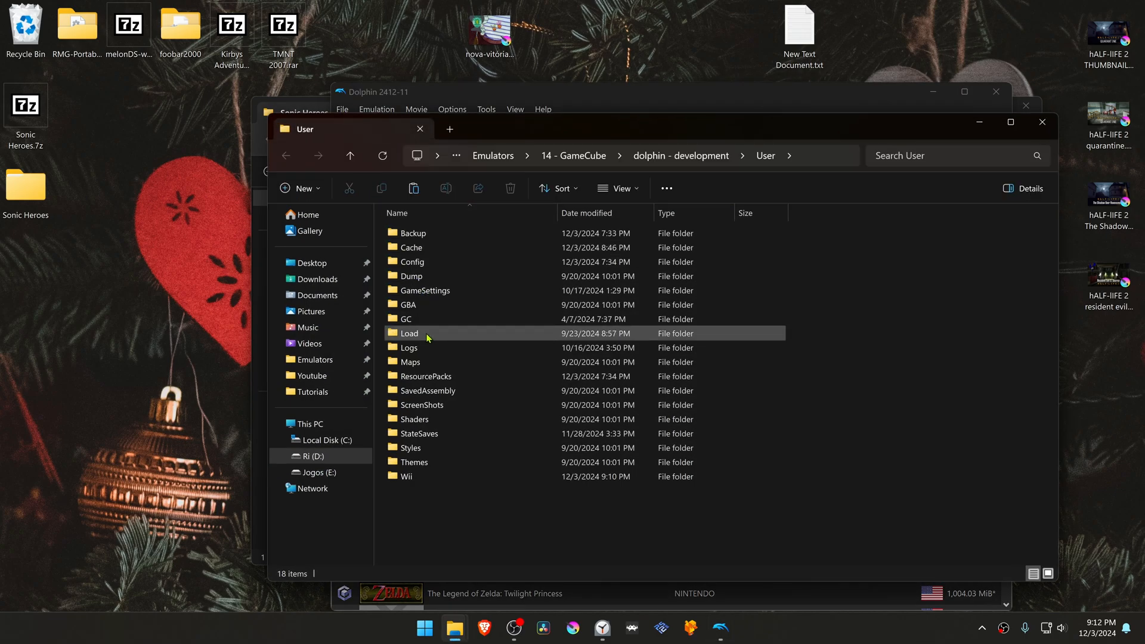
Step: Paste the G9SE8P folder into Dolphin's User\Load\Textures folder
double_click(409, 334)
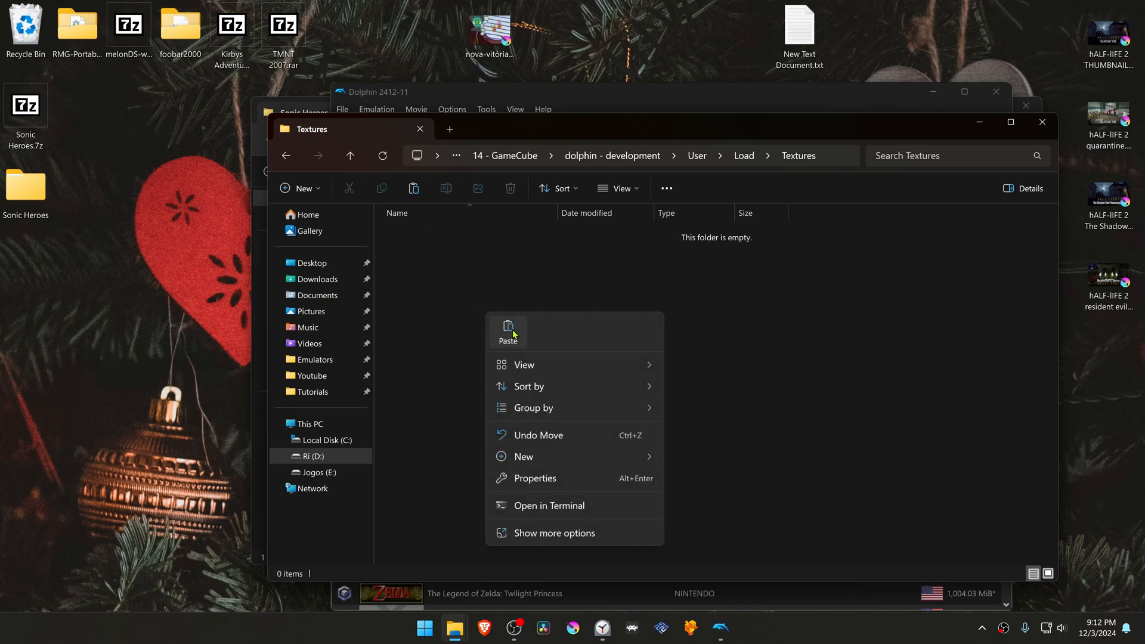
click(508, 332)
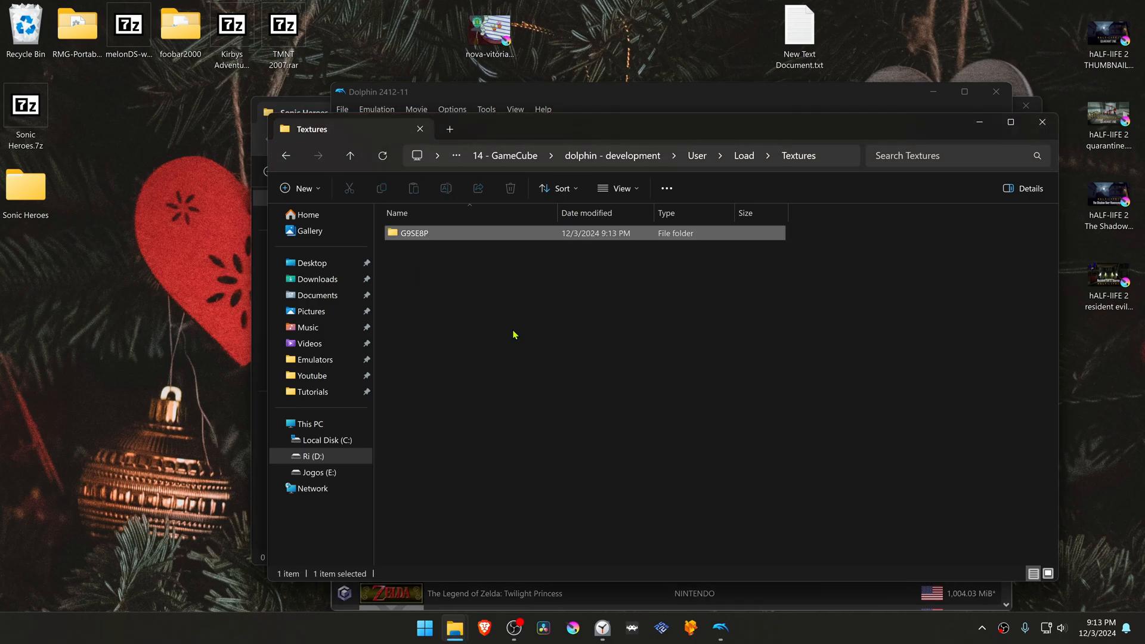
click(544, 248)
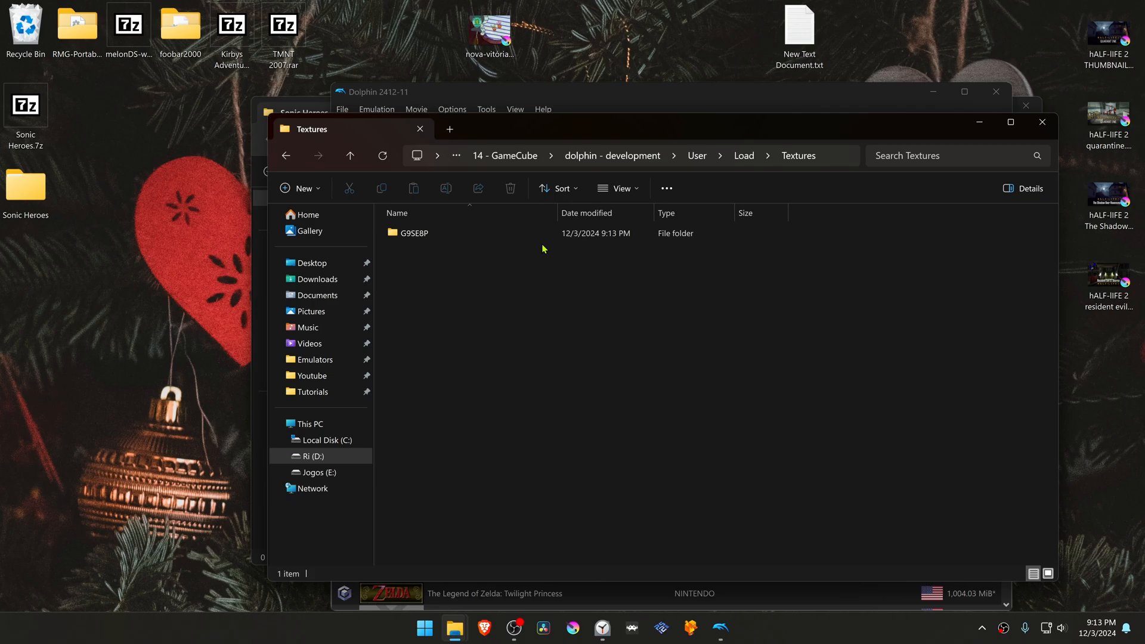
mouse_move(532, 356)
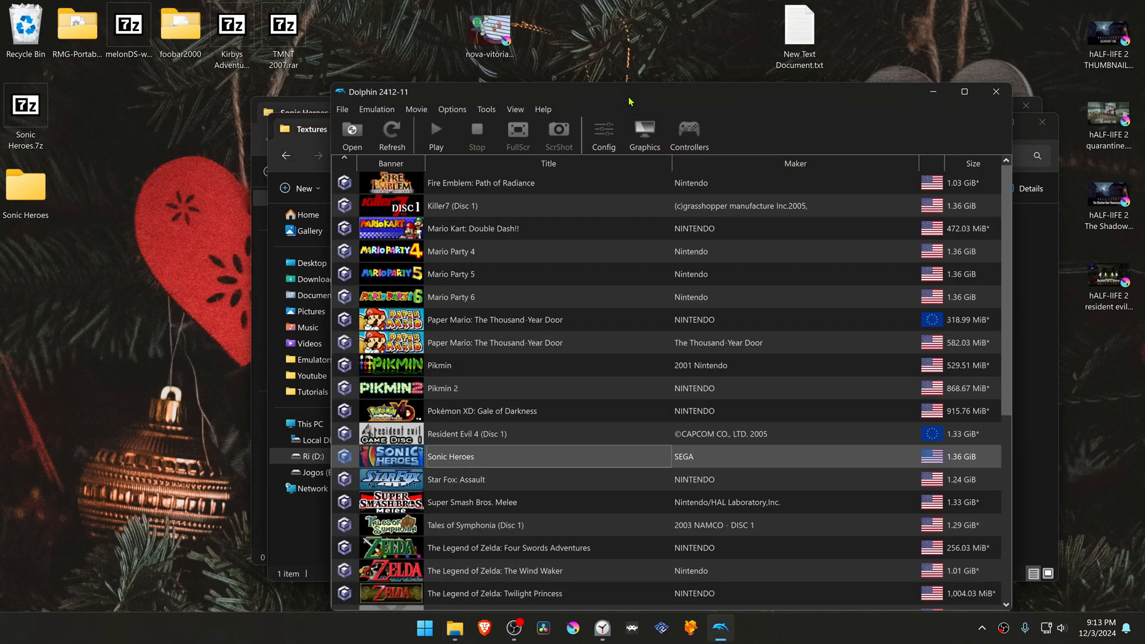
Step: Set Dolphin's internal resolution to 6x Native (3840x3168) for 4K in Enhancements
click(644, 130)
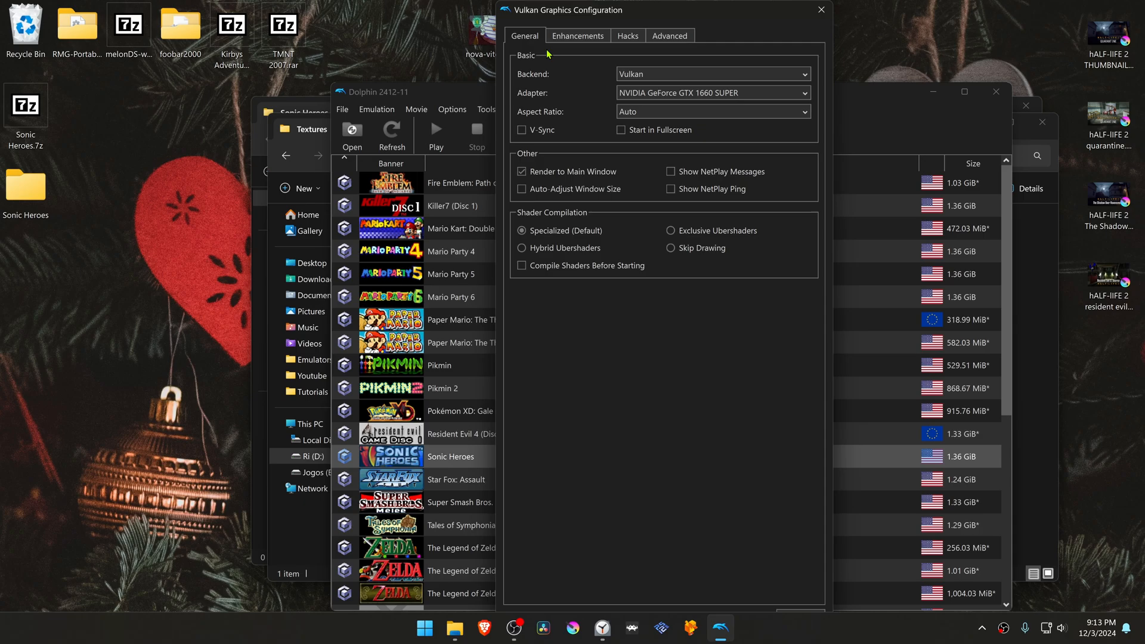
click(578, 36)
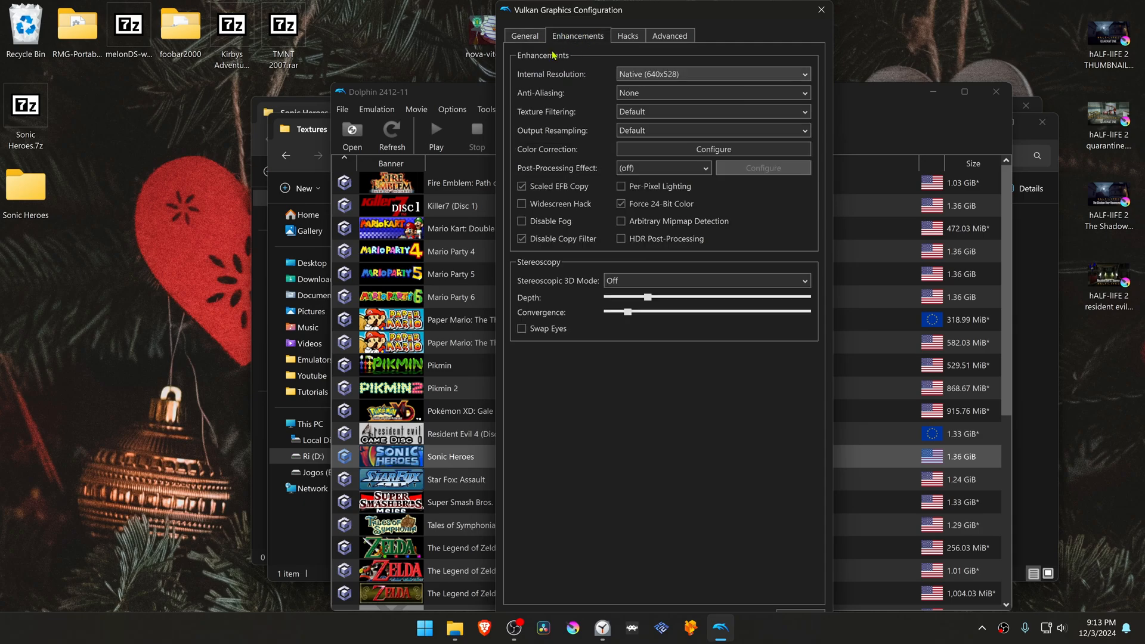
click(712, 74)
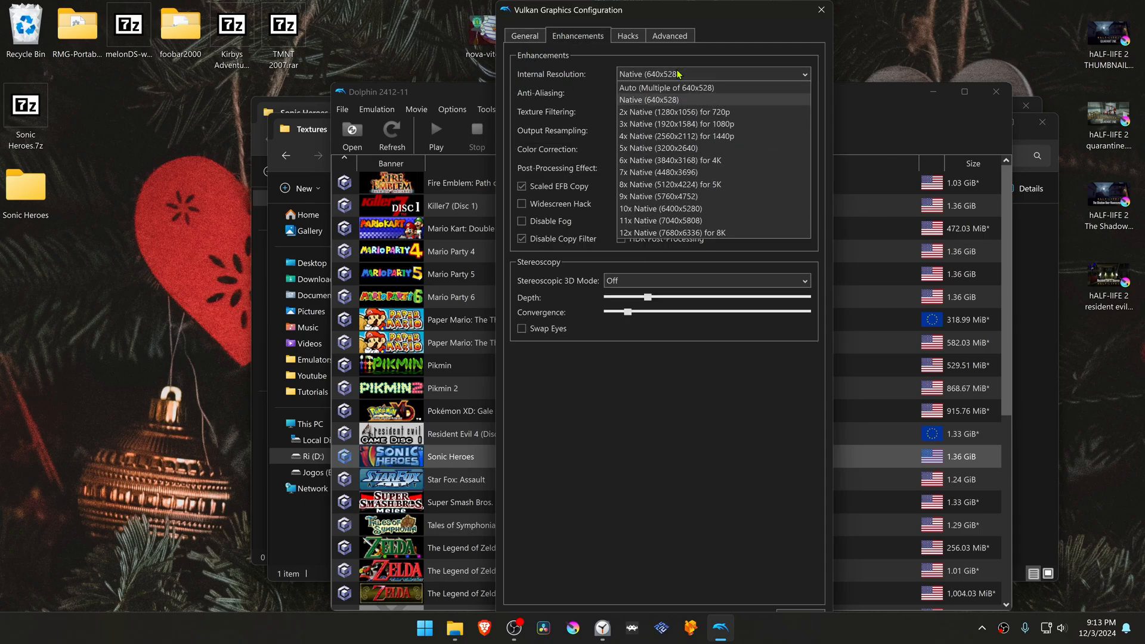
mouse_move(738, 112)
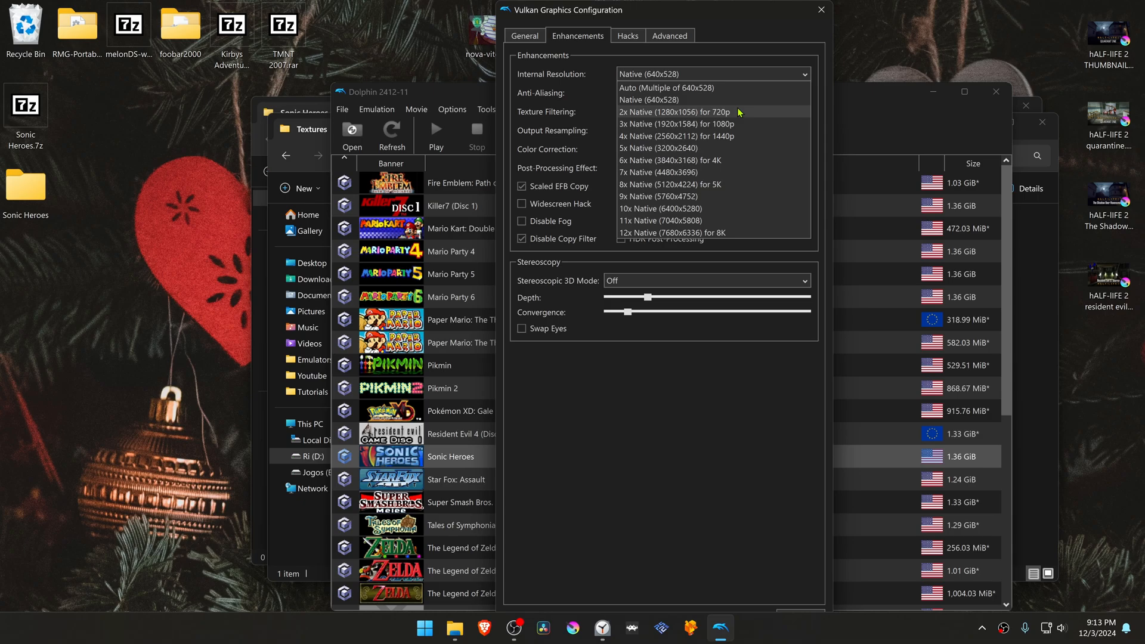
mouse_move(720, 164)
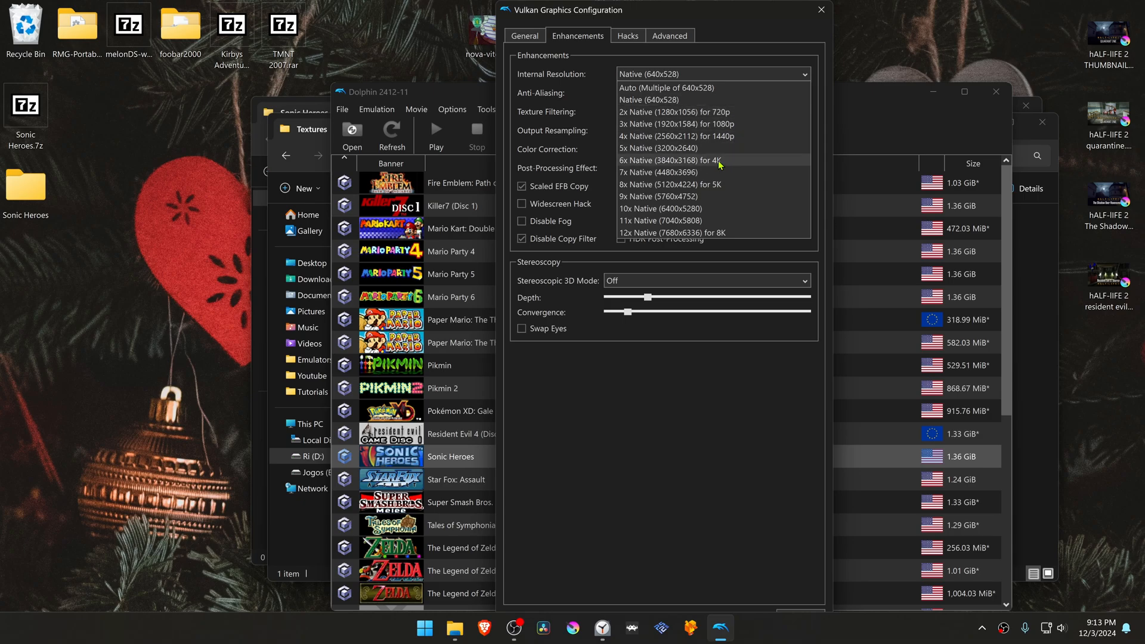
click(674, 160)
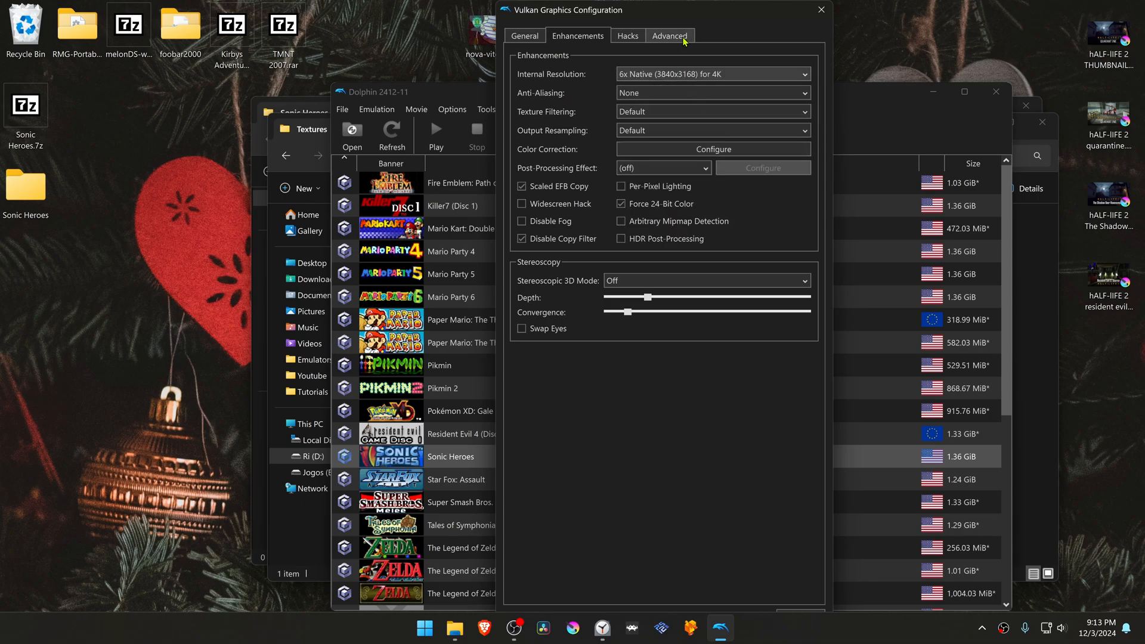
Step: Check the Advanced graphics settings and launch Sonic Heroes
click(669, 35)
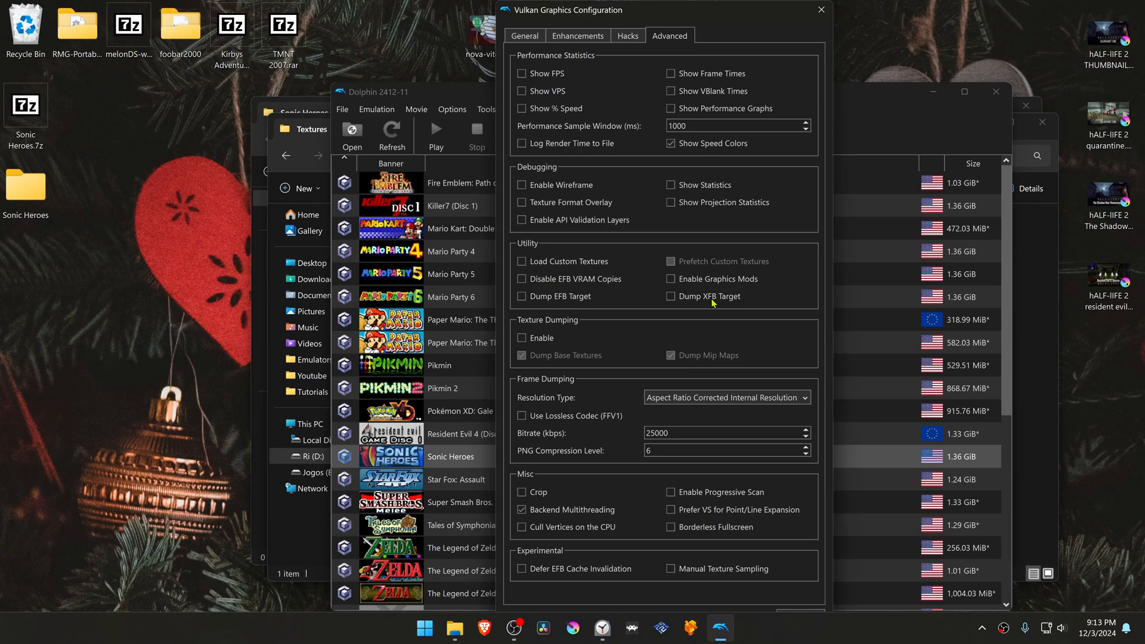
mouse_move(587, 264)
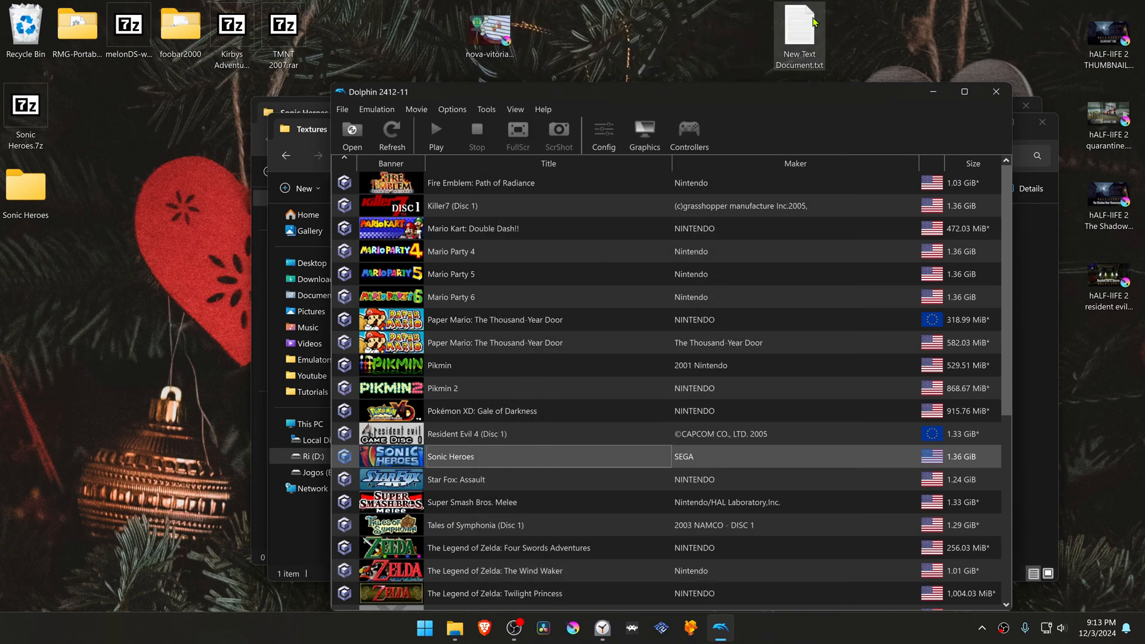
double_click(451, 457)
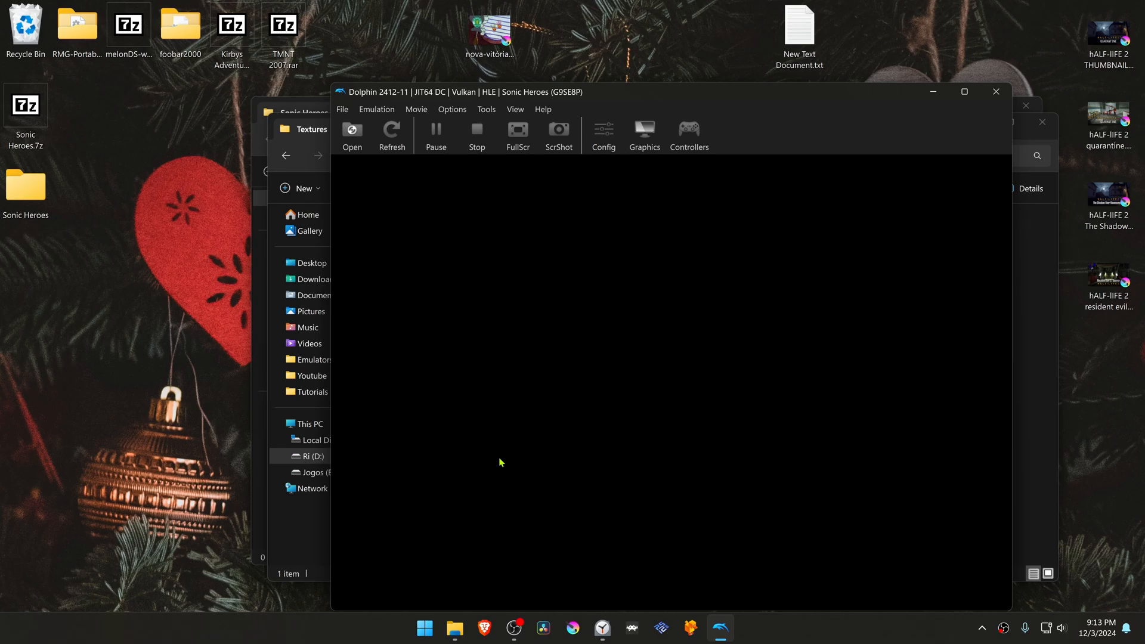